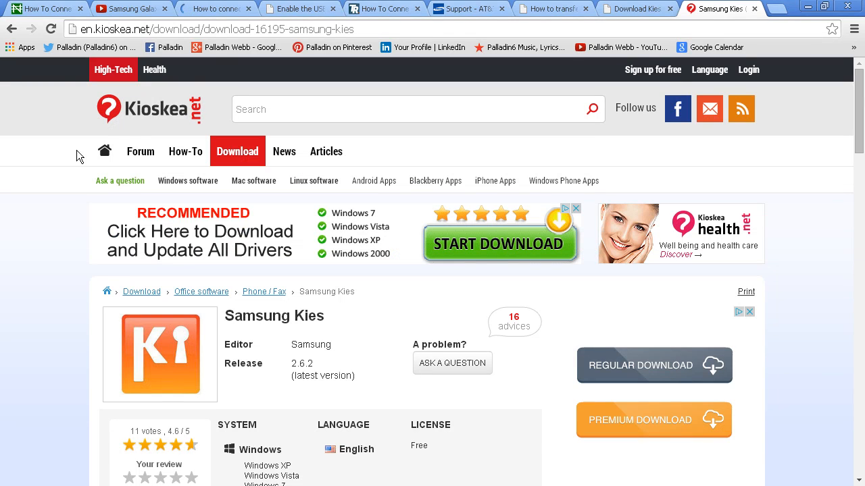
- Flip between the USB-fix video, Kioskea Kies page and Kies Mini article, highlighting 'receive the updates'
click(129, 8)
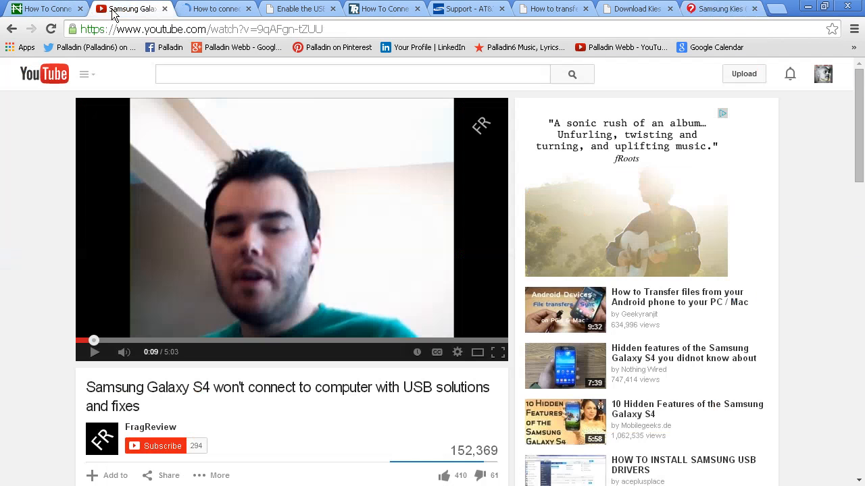
click(213, 8)
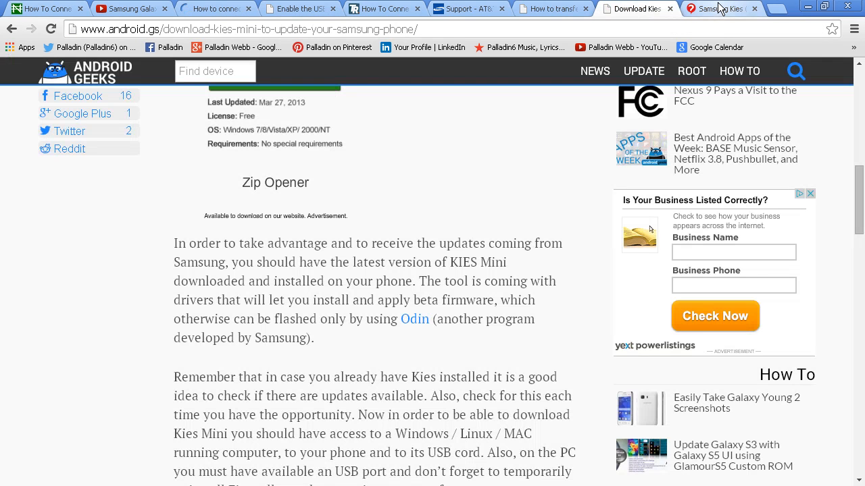
click(718, 8)
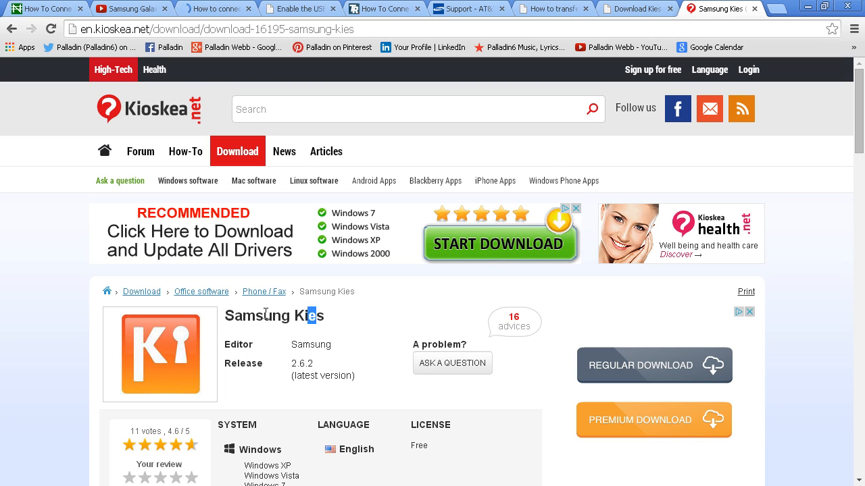
click(633, 8)
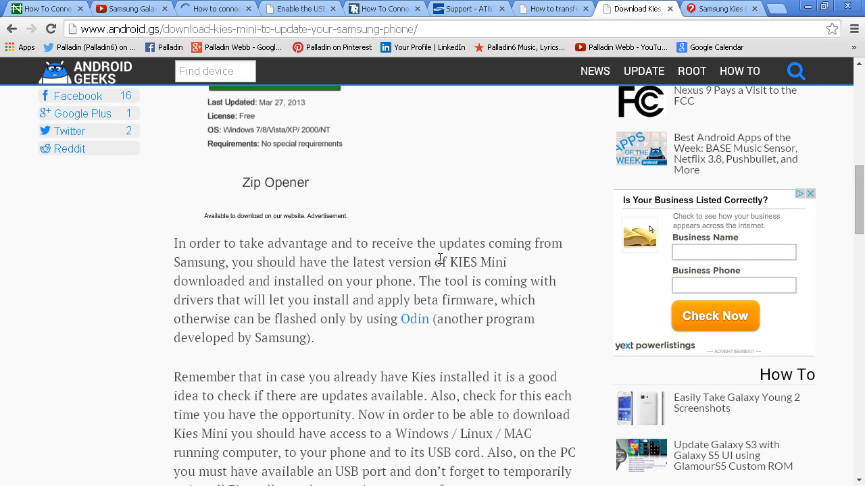
double_click(461, 262)
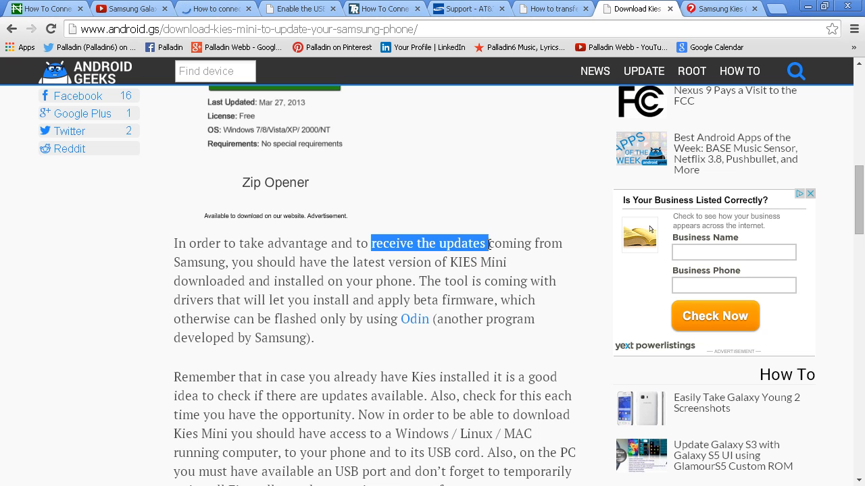
click(547, 8)
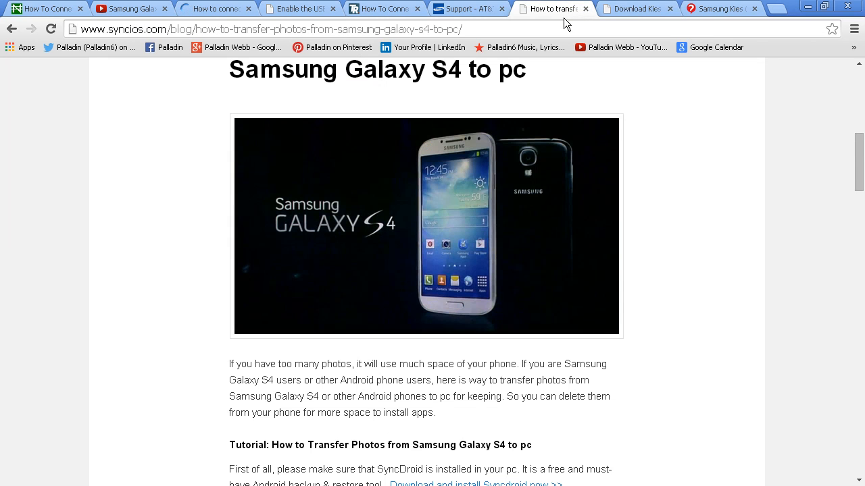
mouse_move(426, 397)
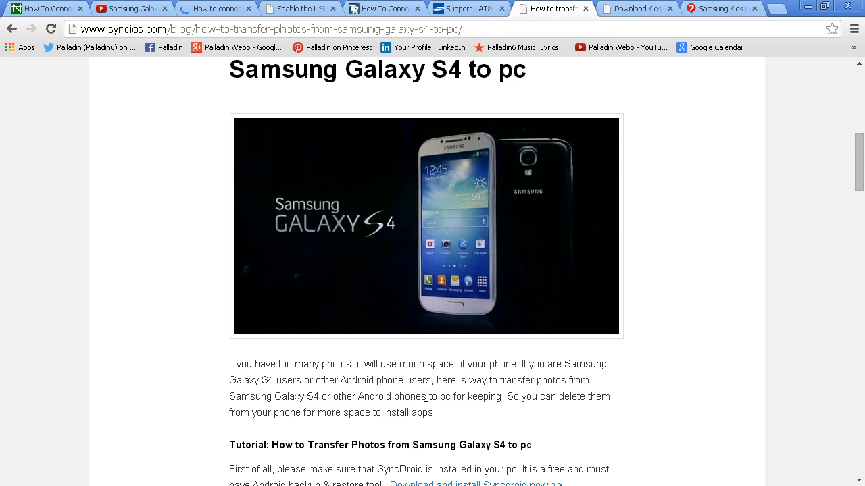
mouse_move(384, 433)
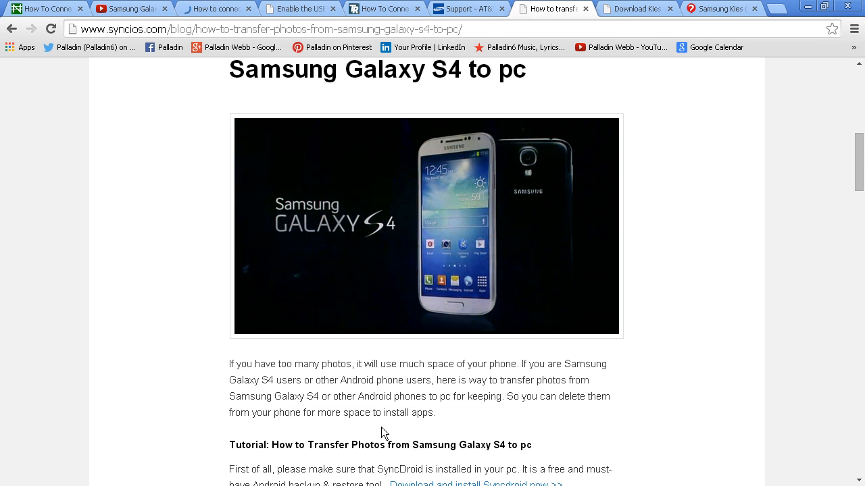
mouse_move(712, 444)
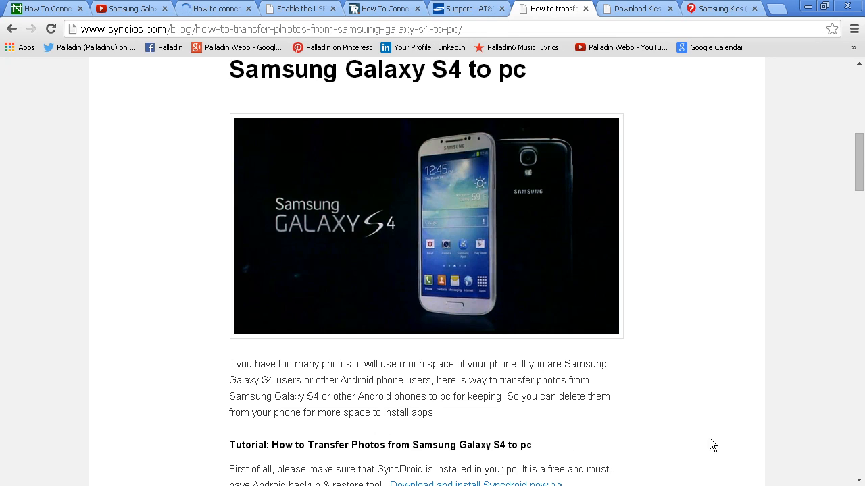
scroll(down, 3)
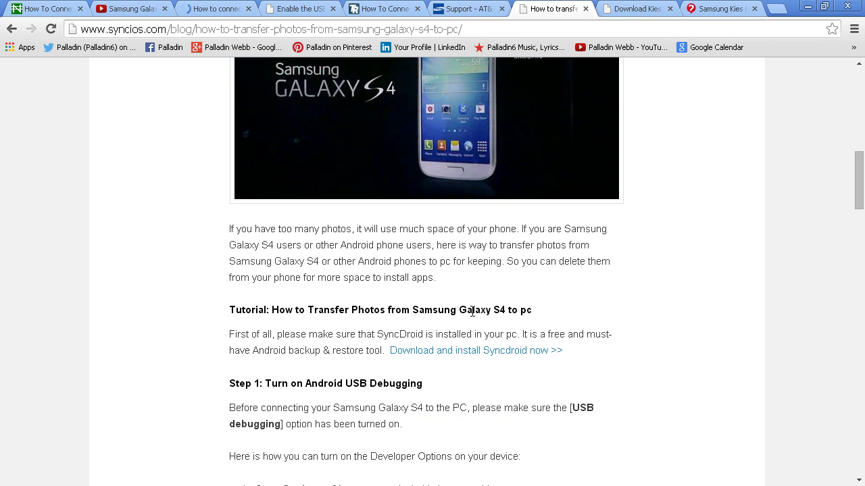
click(470, 8)
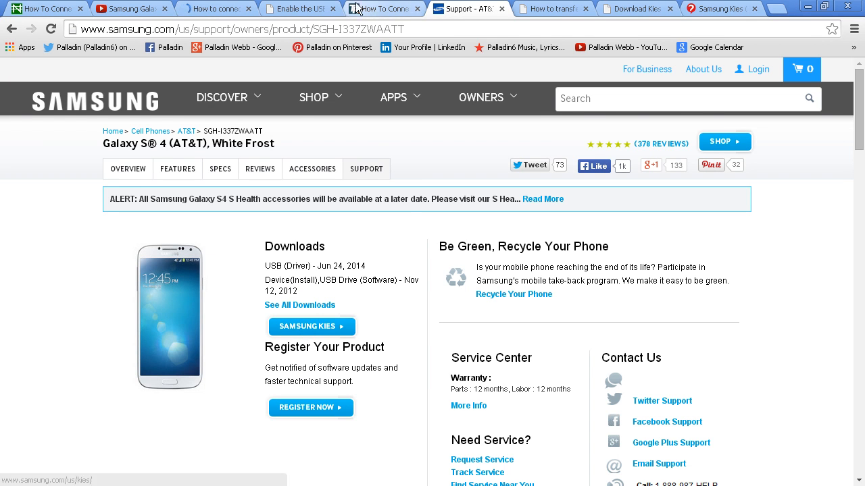
- Look over the TechRez connect-to-PC guide, then the Android Geeks USB Mass Storage article
click(381, 8)
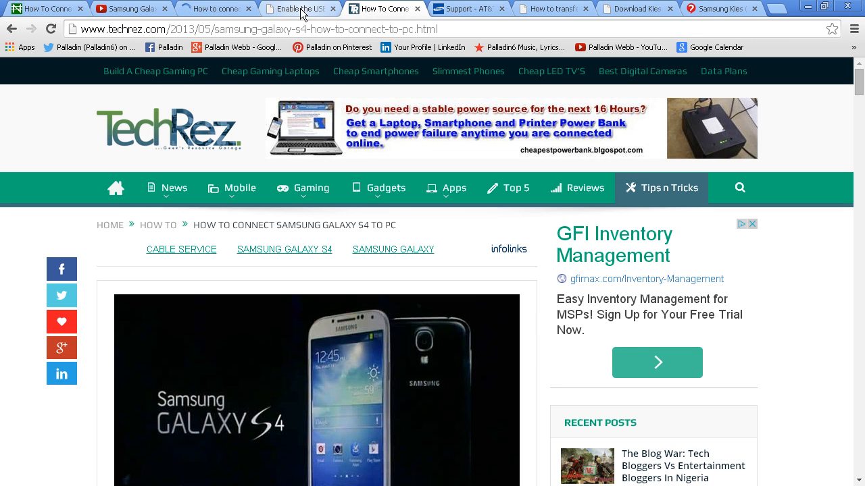
click(297, 8)
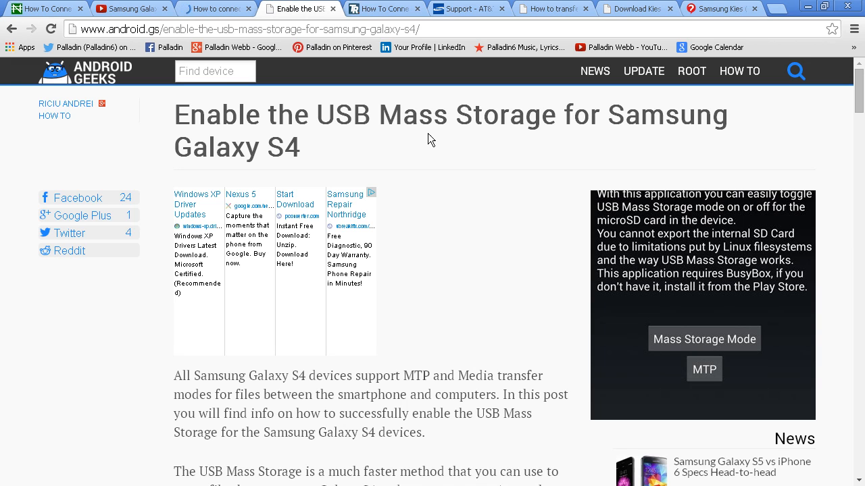
- Select the sentence saying the Galaxy S4 needs BusyBox installed for it to work
scroll(down, 3)
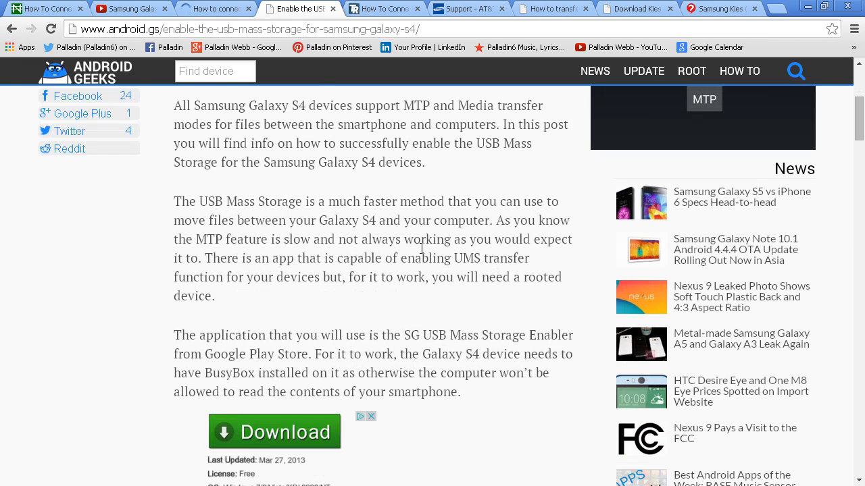
mouse_move(479, 408)
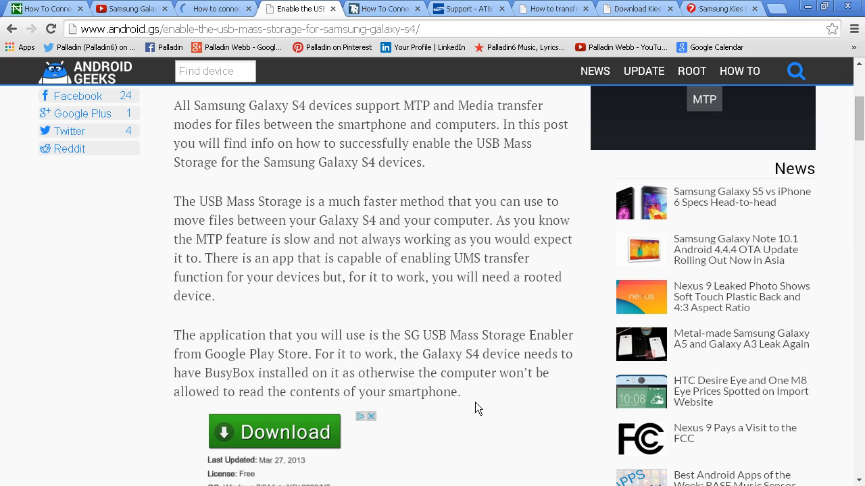
mouse_move(389, 404)
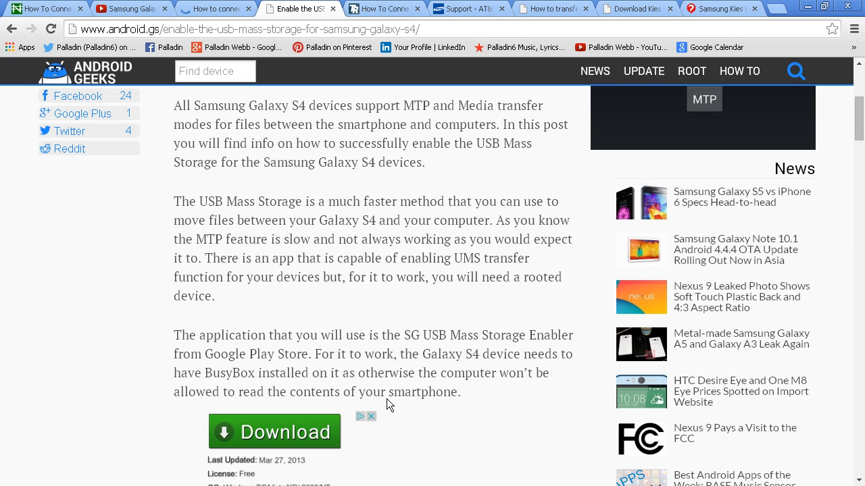
mouse_move(314, 358)
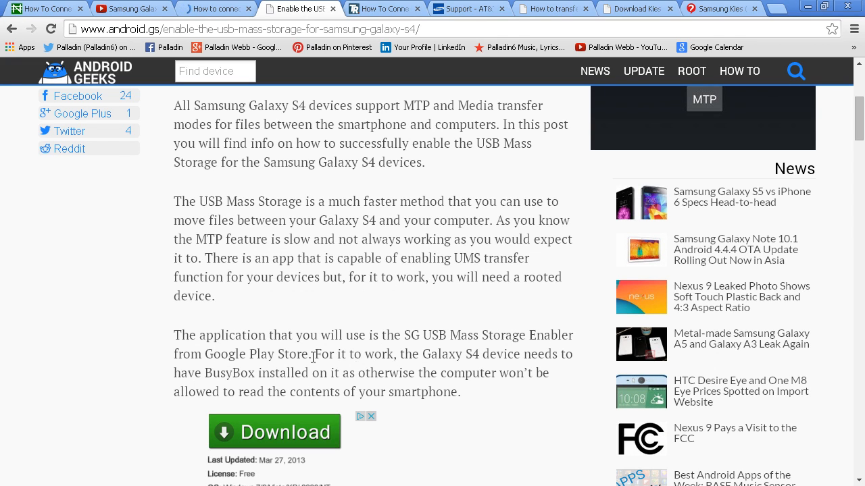
drag(313, 354, 548, 373)
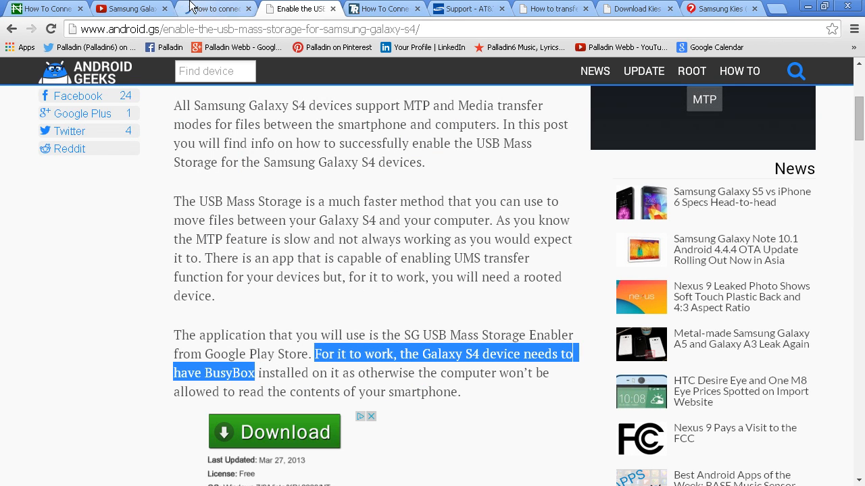
- Check the Google search on connecting via USB, then land on the Nairaland S4 thread
click(215, 8)
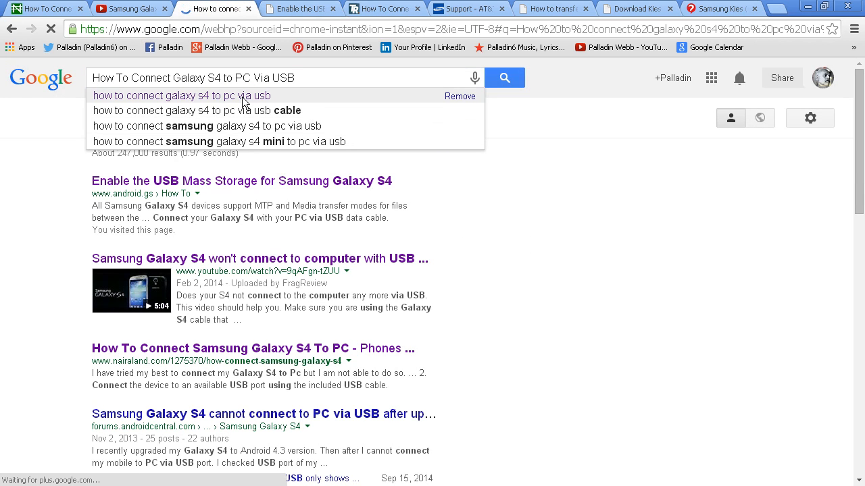
mouse_move(282, 142)
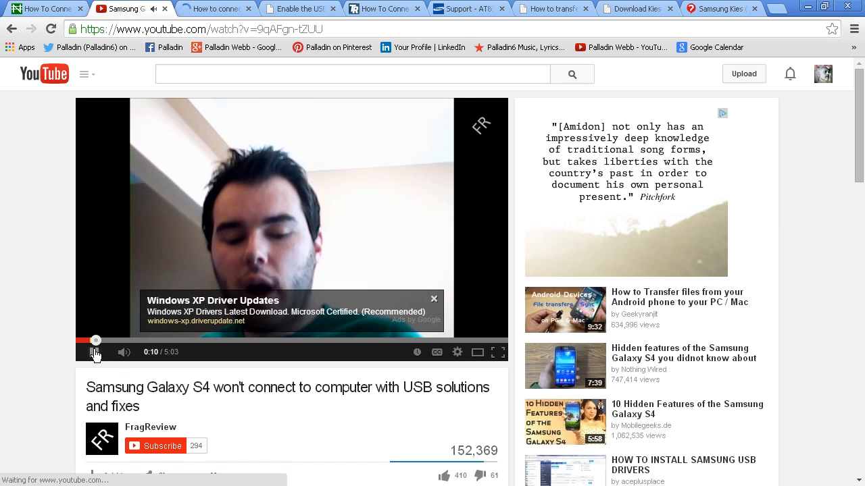
click(95, 351)
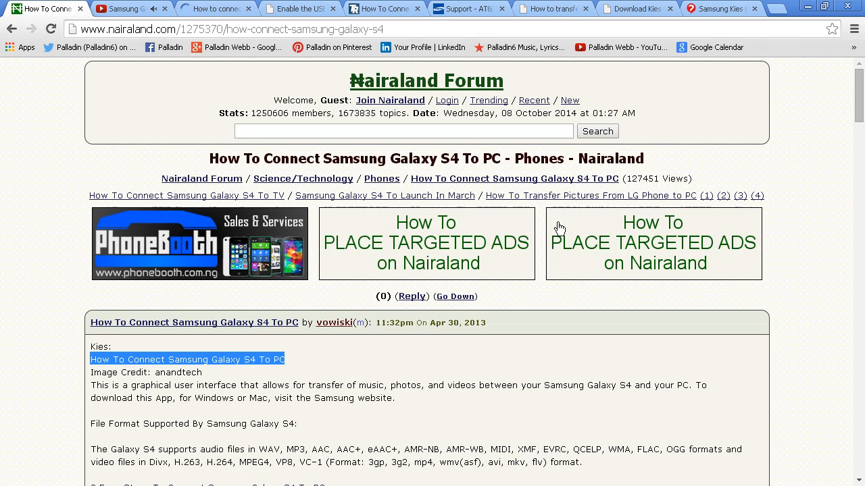
mouse_move(344, 368)
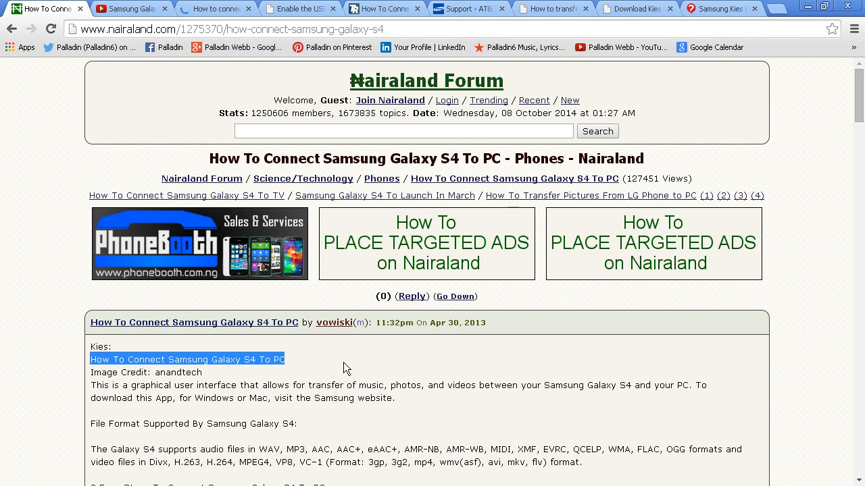
mouse_move(375, 360)
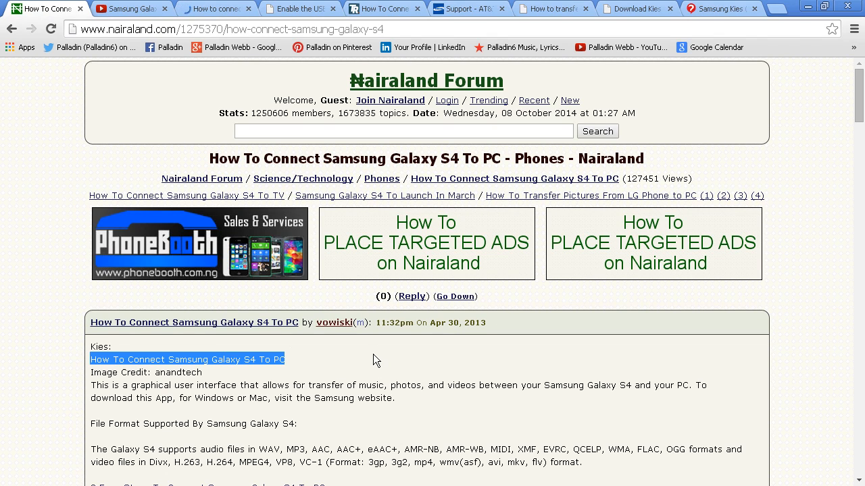
- Clear the title selection and highlight 'graphical user interface' in the Kies description post
click(146, 385)
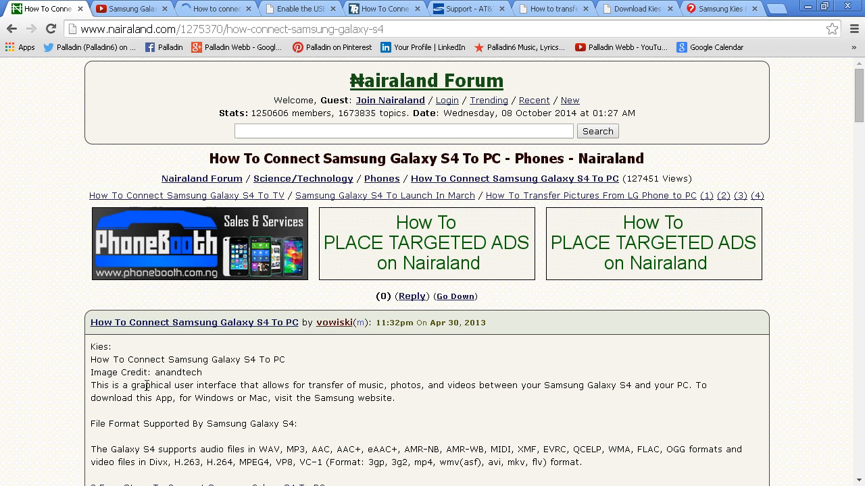
double_click(184, 385)
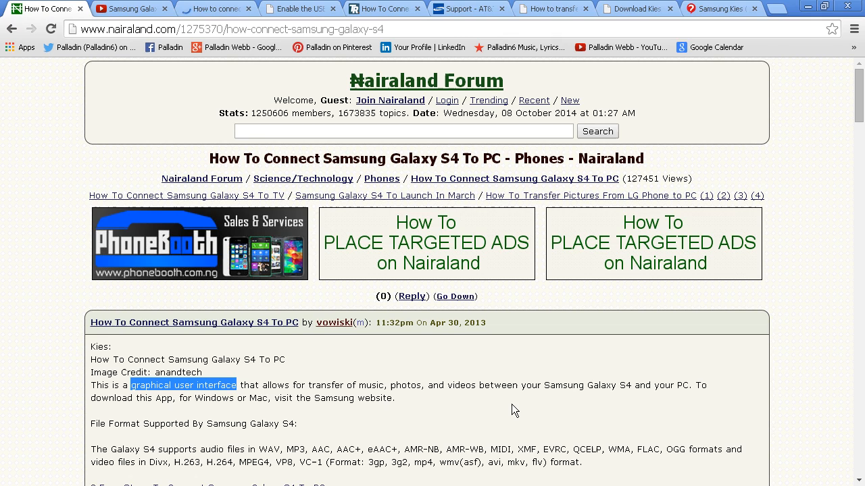
mouse_move(676, 395)
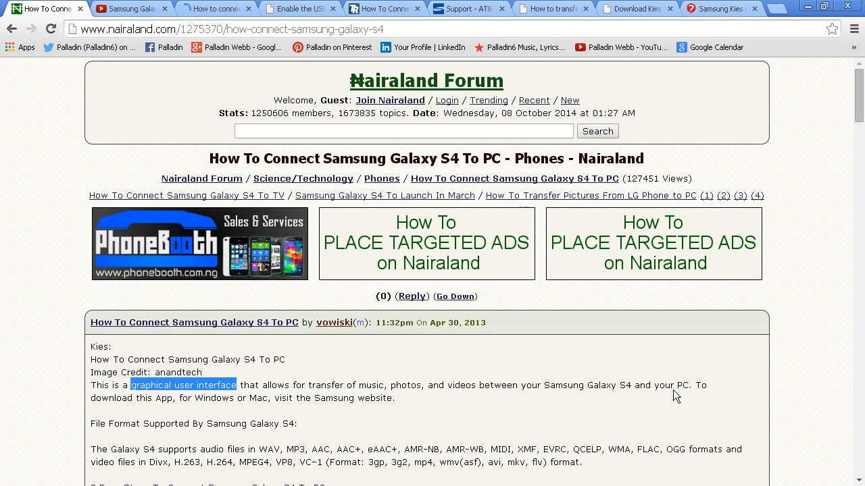
mouse_move(635, 459)
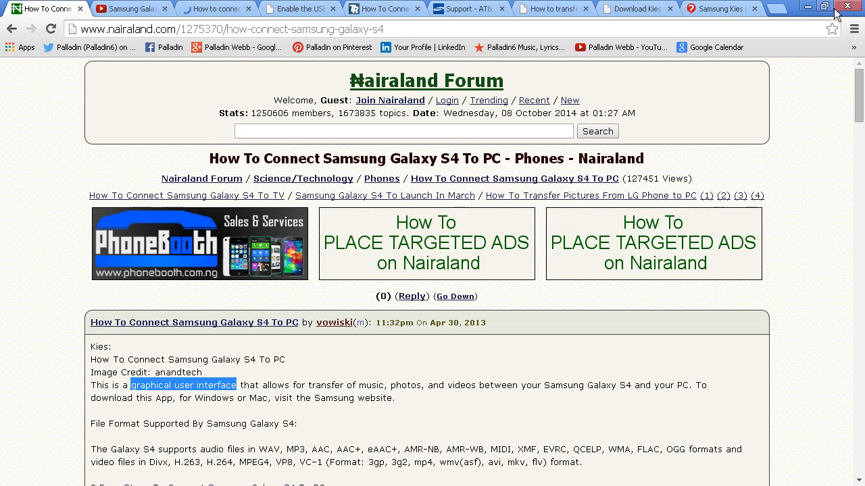
mouse_move(813, 195)
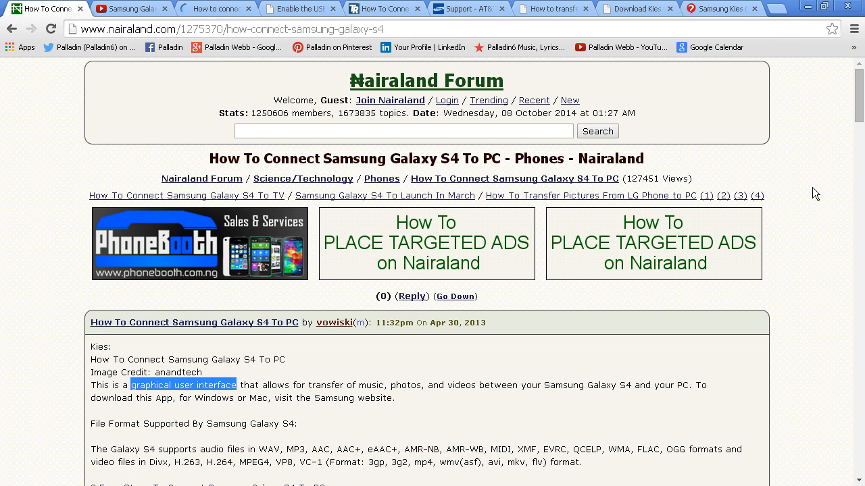
mouse_move(800, 68)
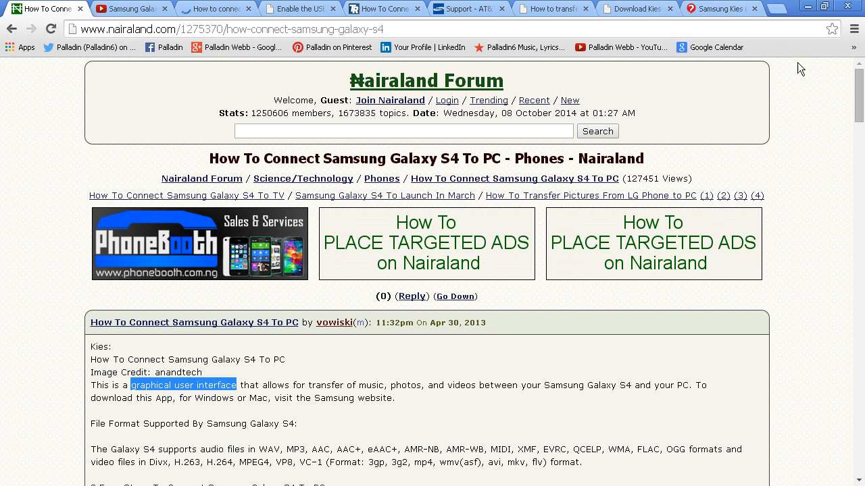